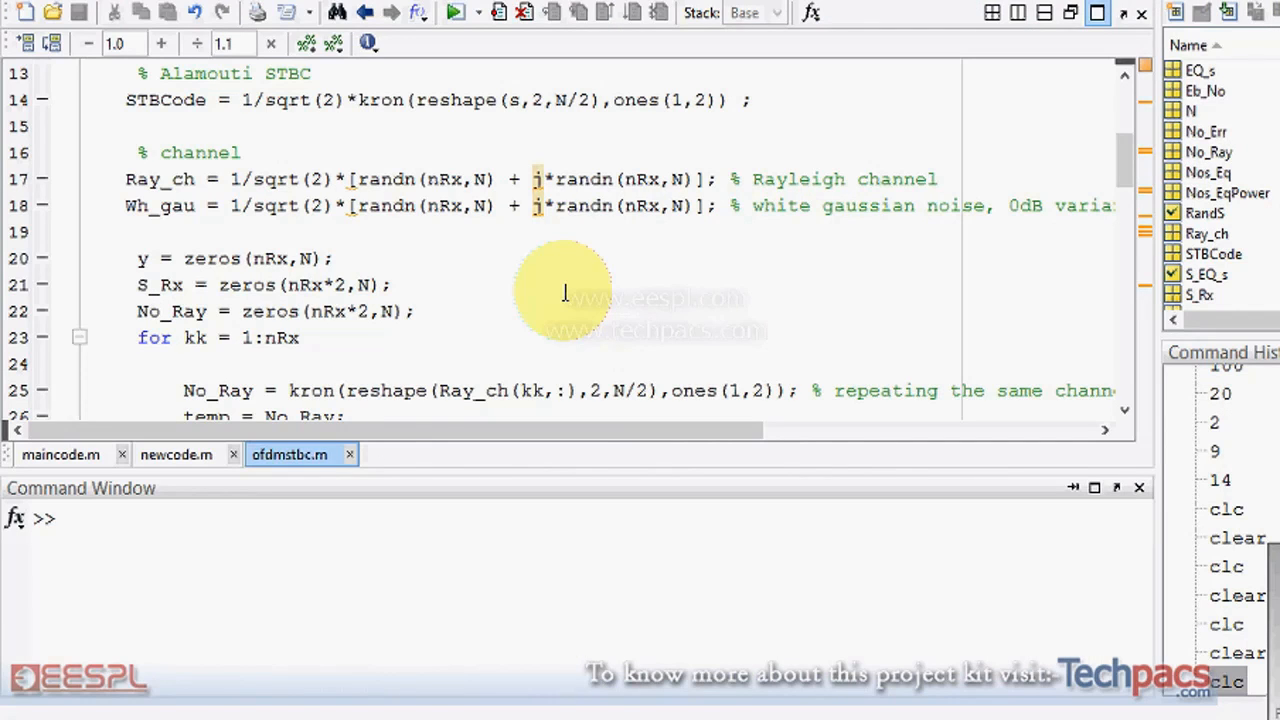
- Review the theory and Alamouti simulation BER curves, then close the Figure 1 window
scroll(up, 3)
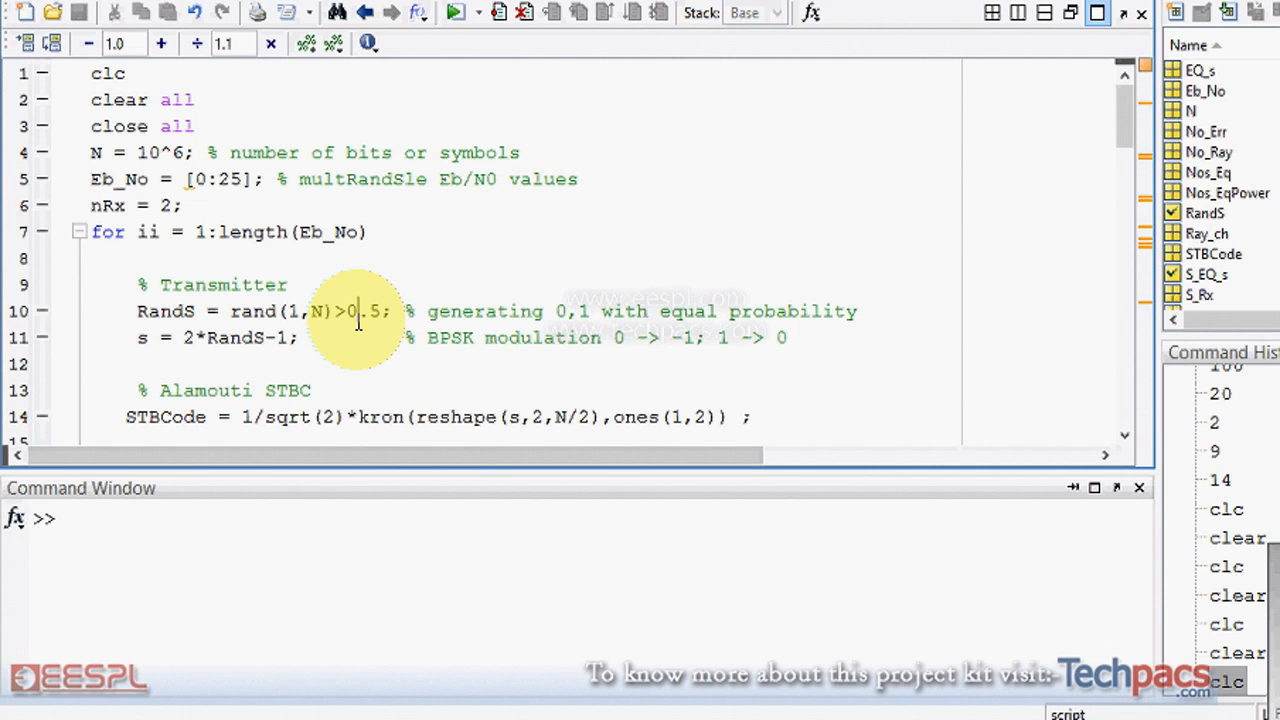
scroll(down, 3)
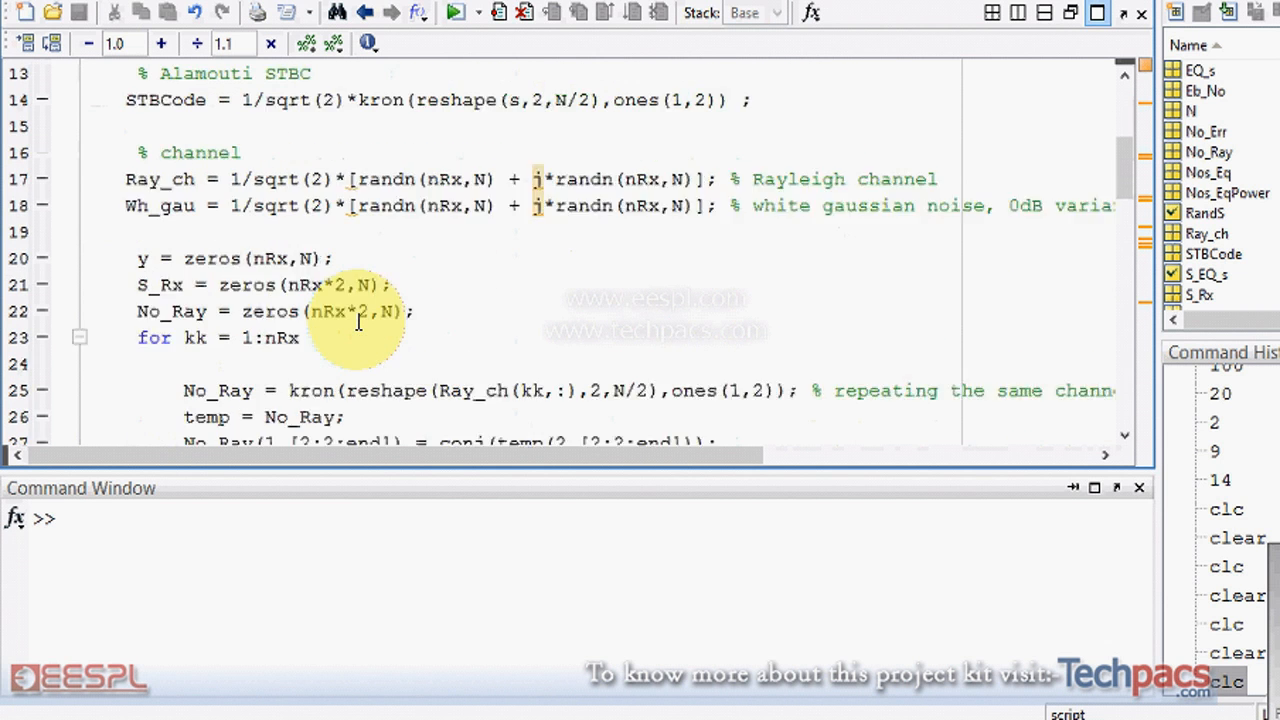
scroll(down, 3)
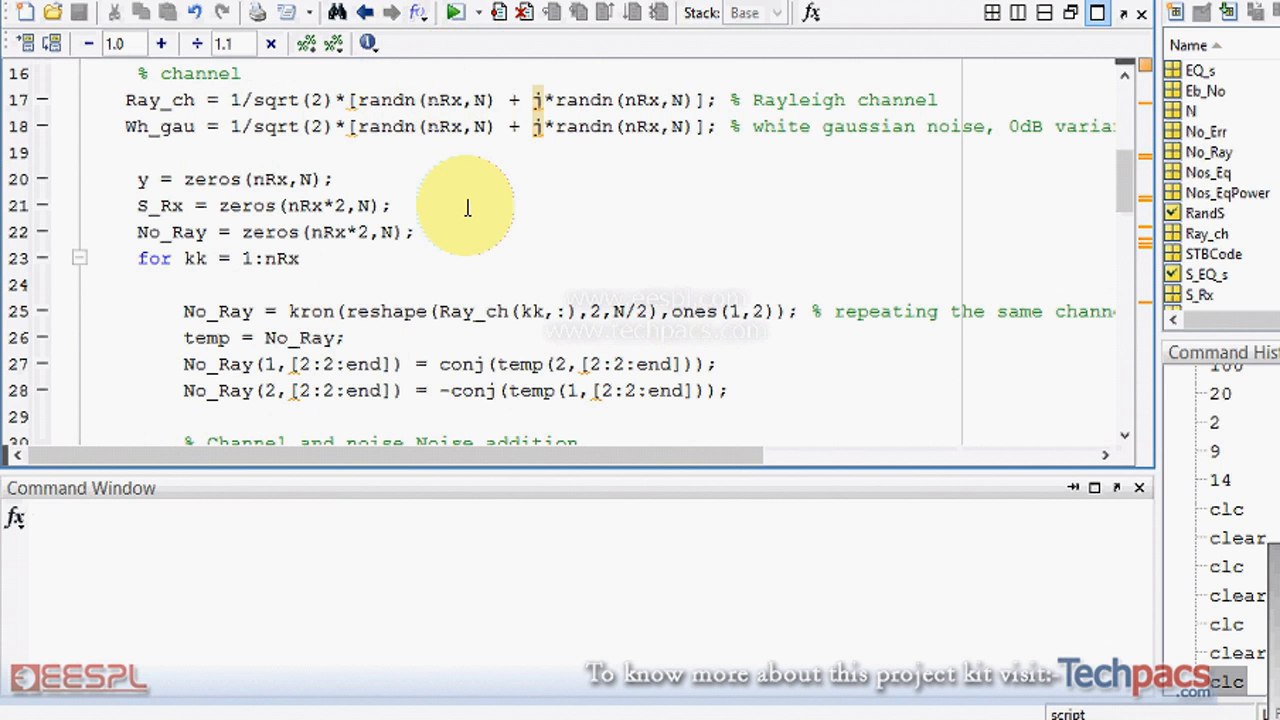
scroll(up, 3)
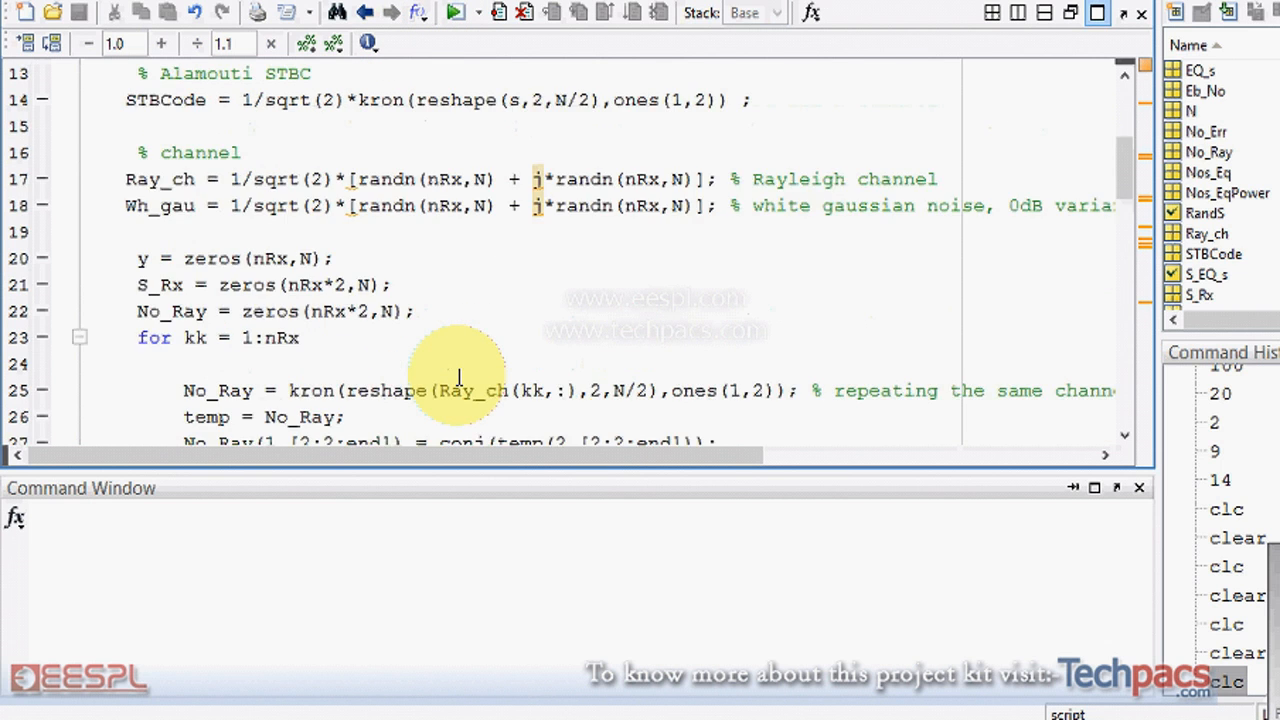
scroll(up, 3)
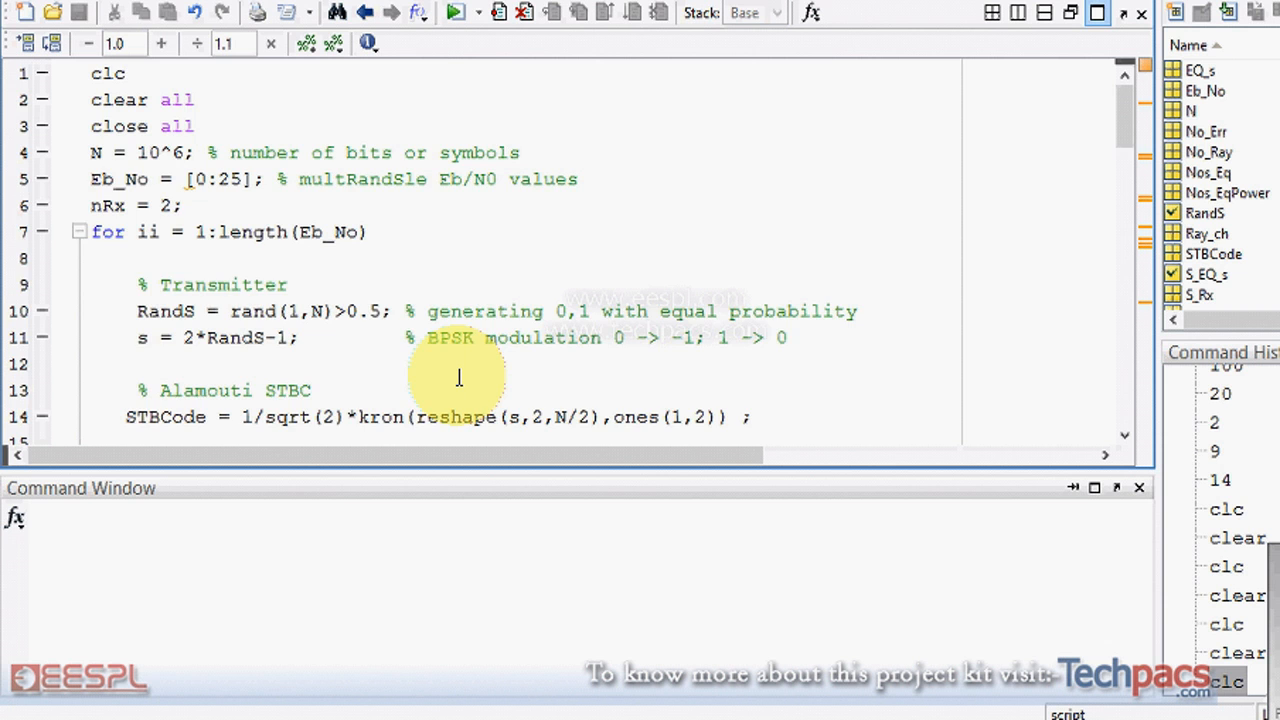
scroll(down, 3)
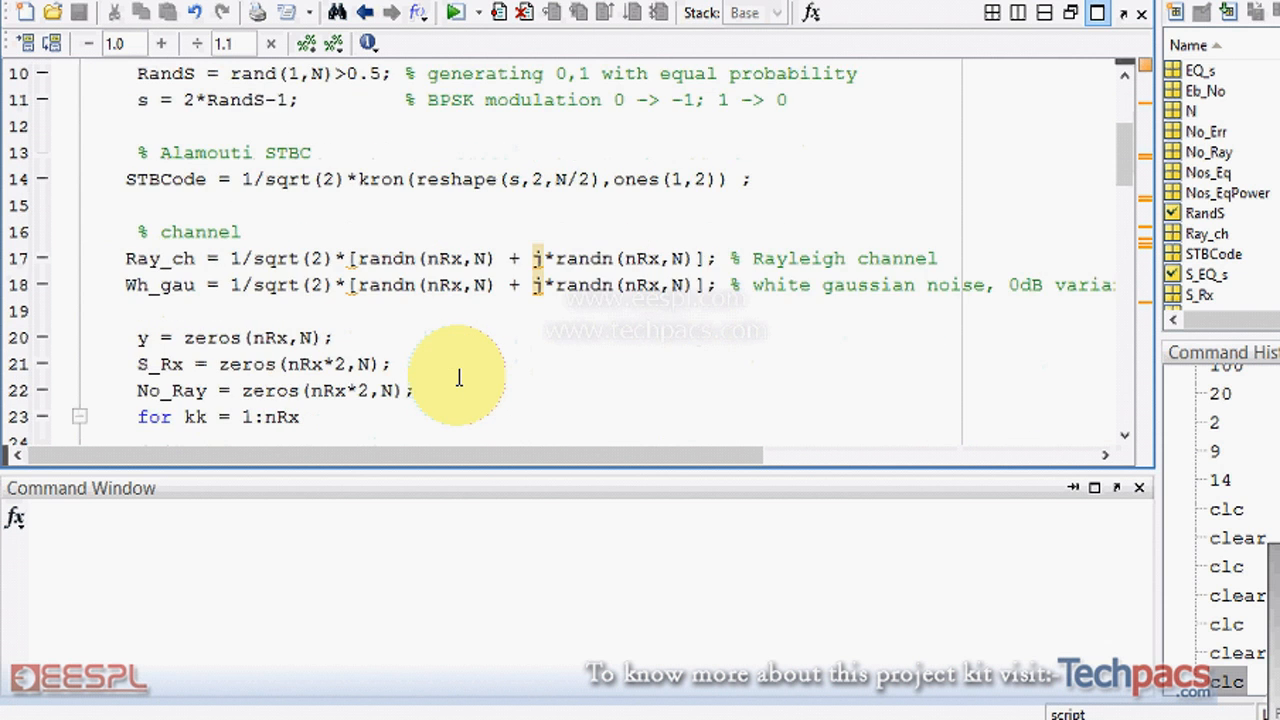
scroll(down, 3)
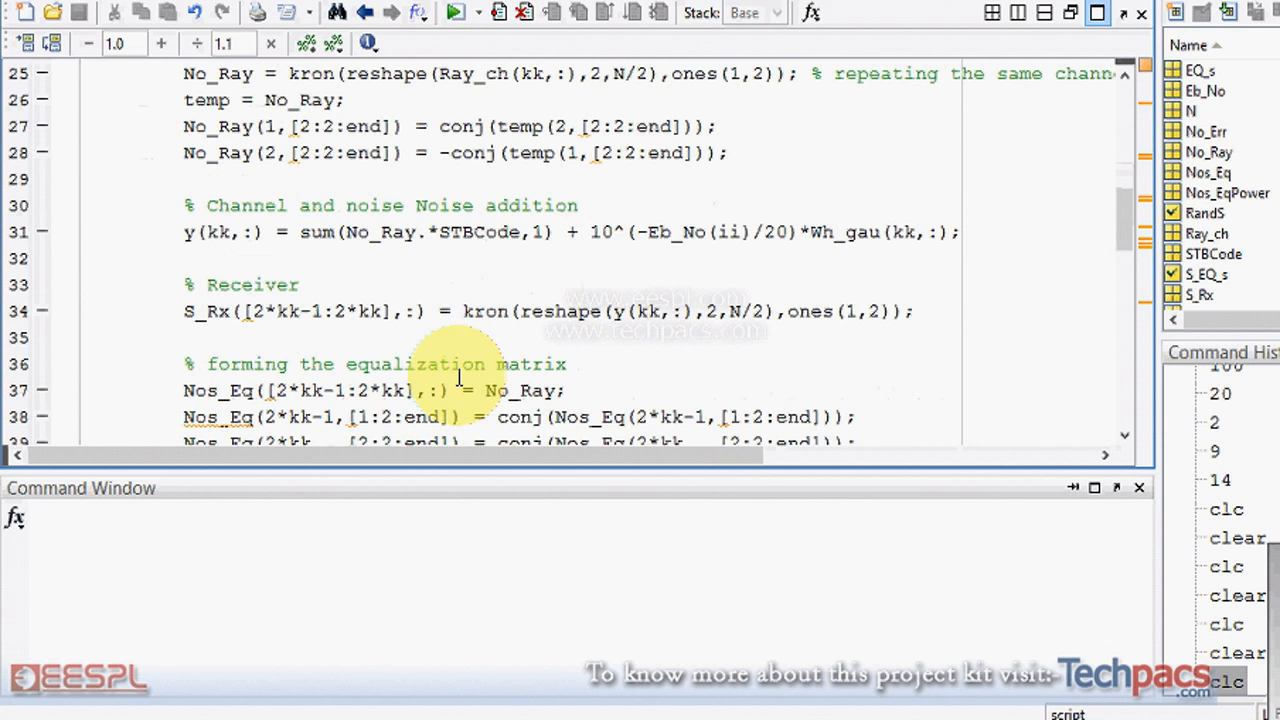
scroll(down, 3)
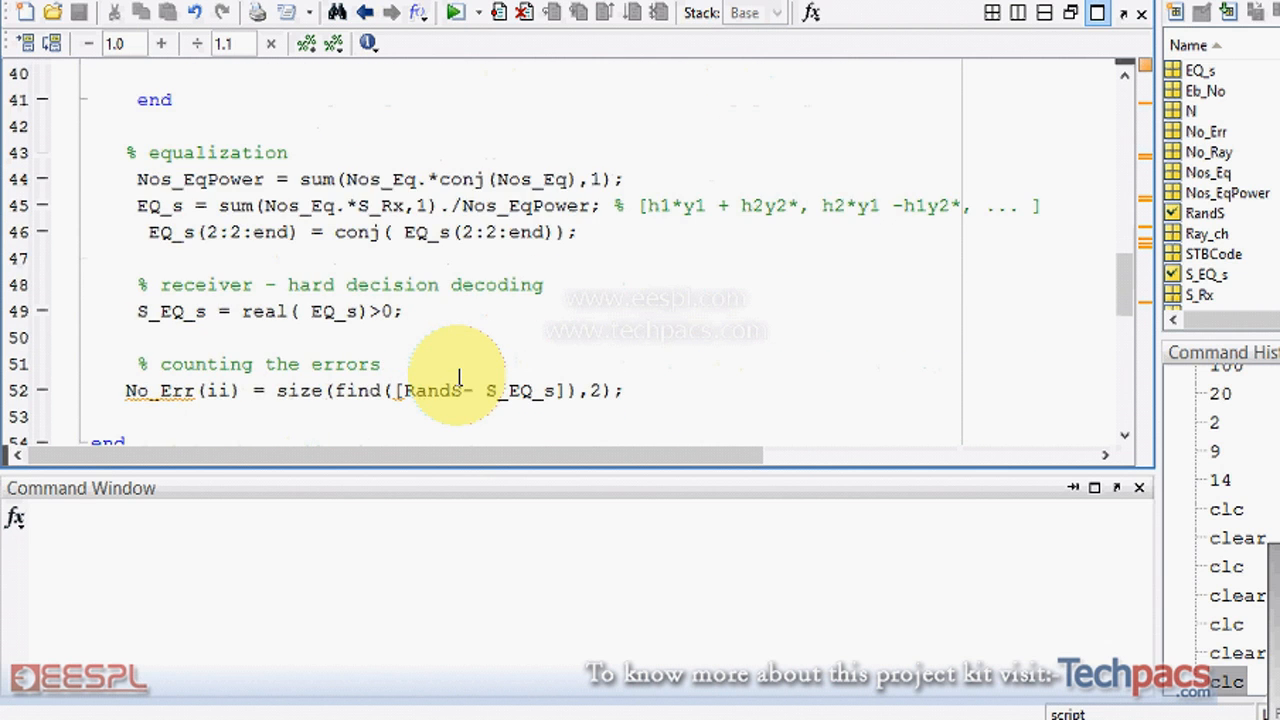
scroll(down, 3)
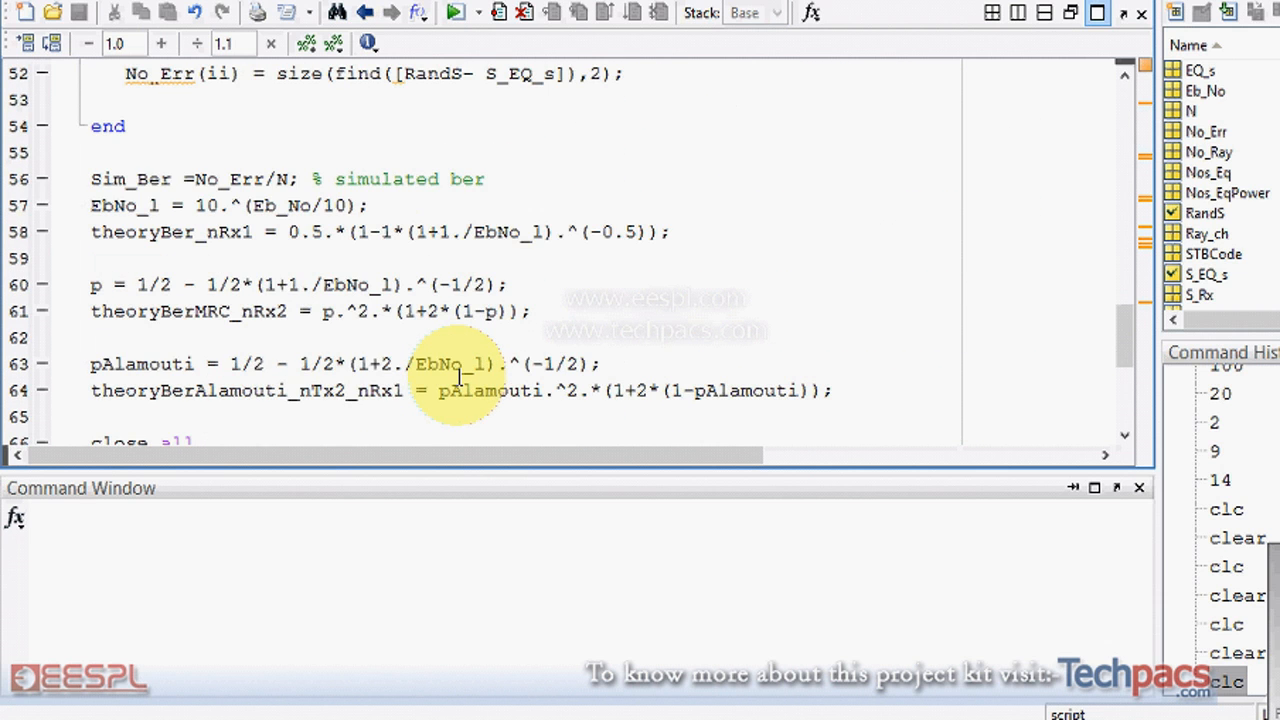
scroll(up, 3)
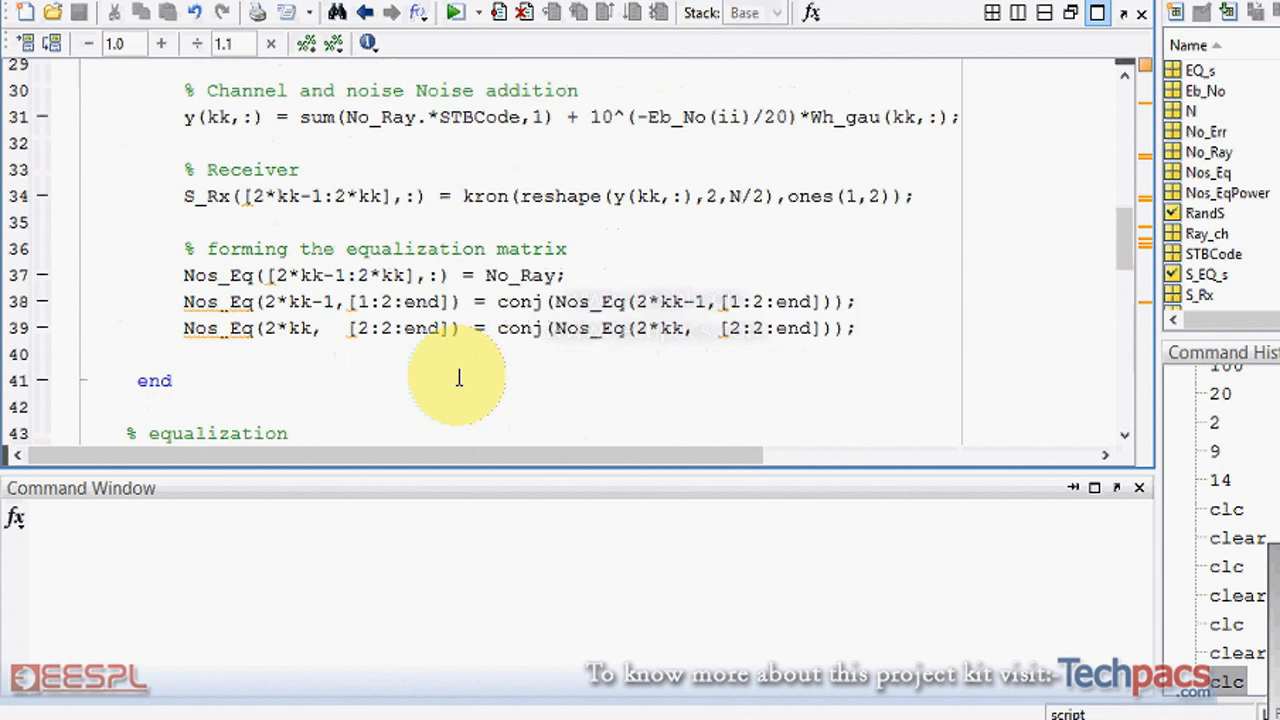
scroll(up, 3)
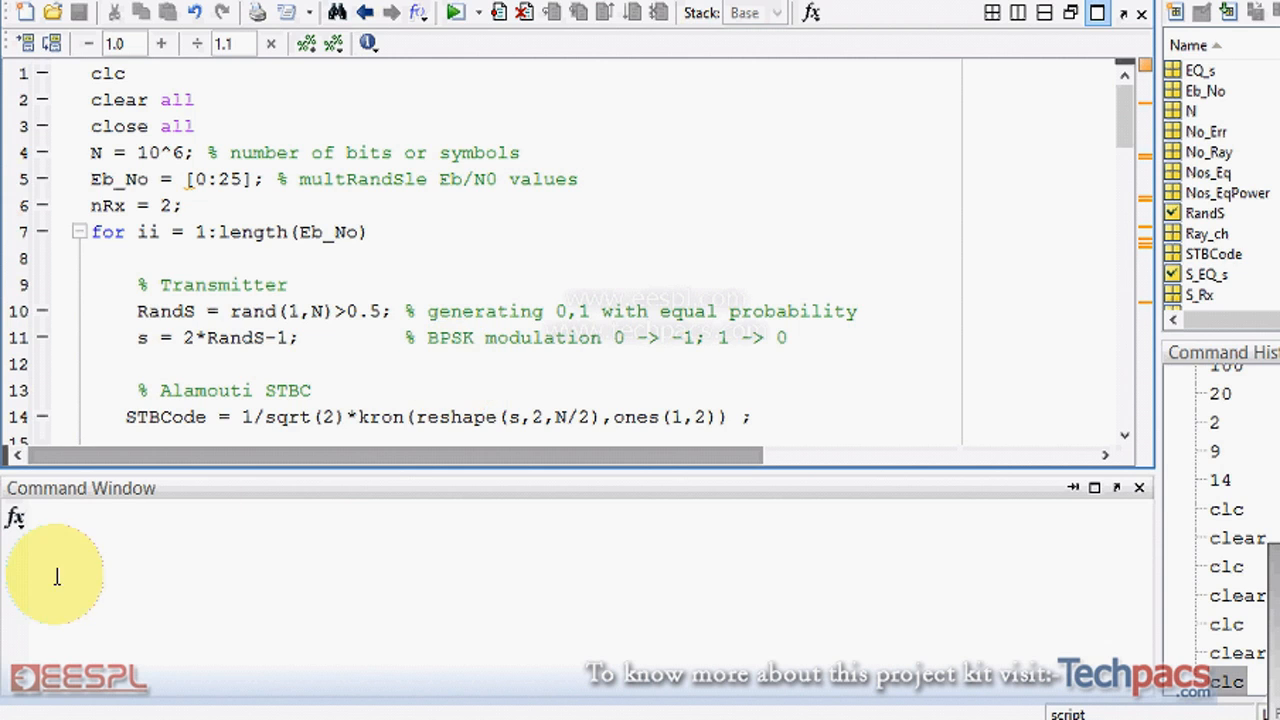
mouse_move(170, 580)
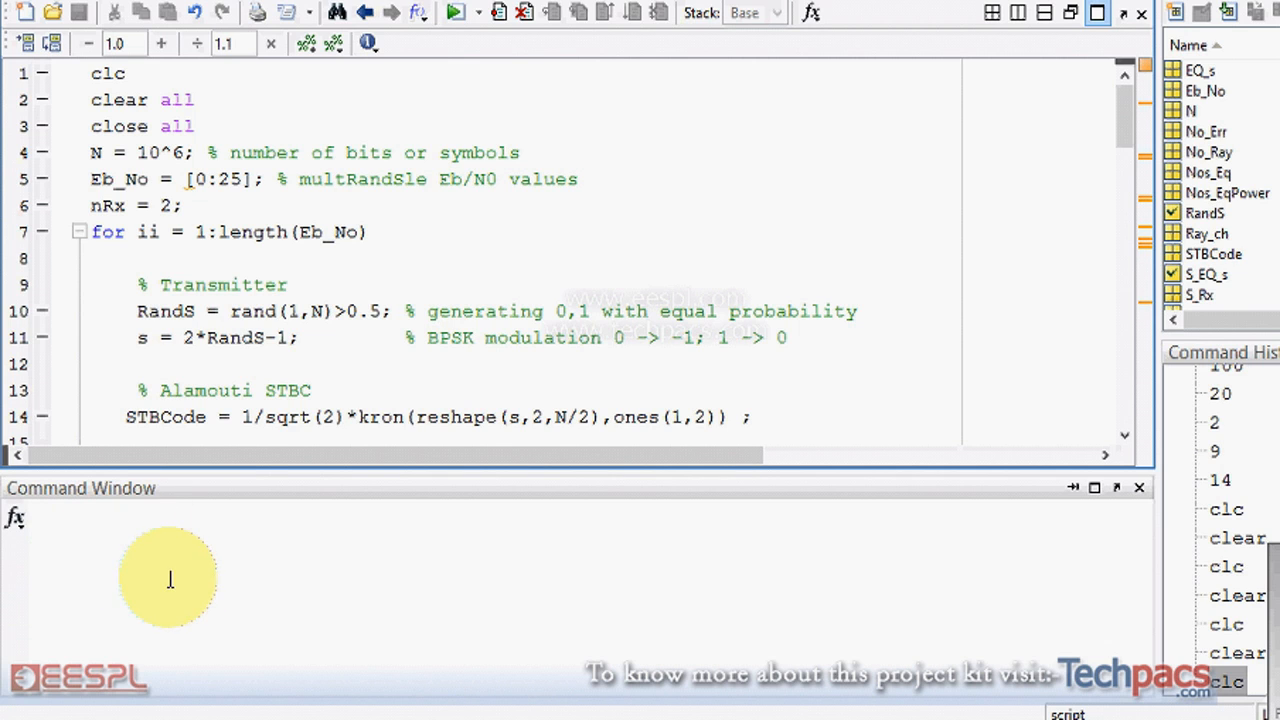
mouse_move(248, 516)
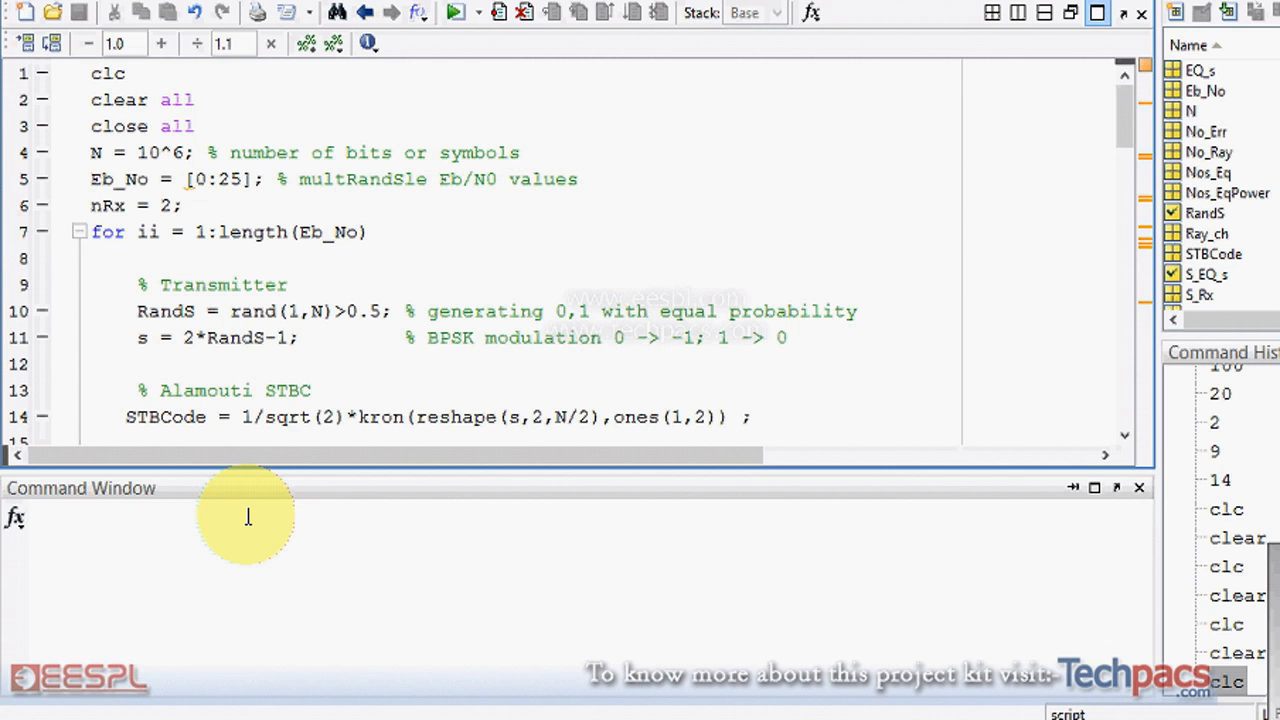
scroll(down, 3)
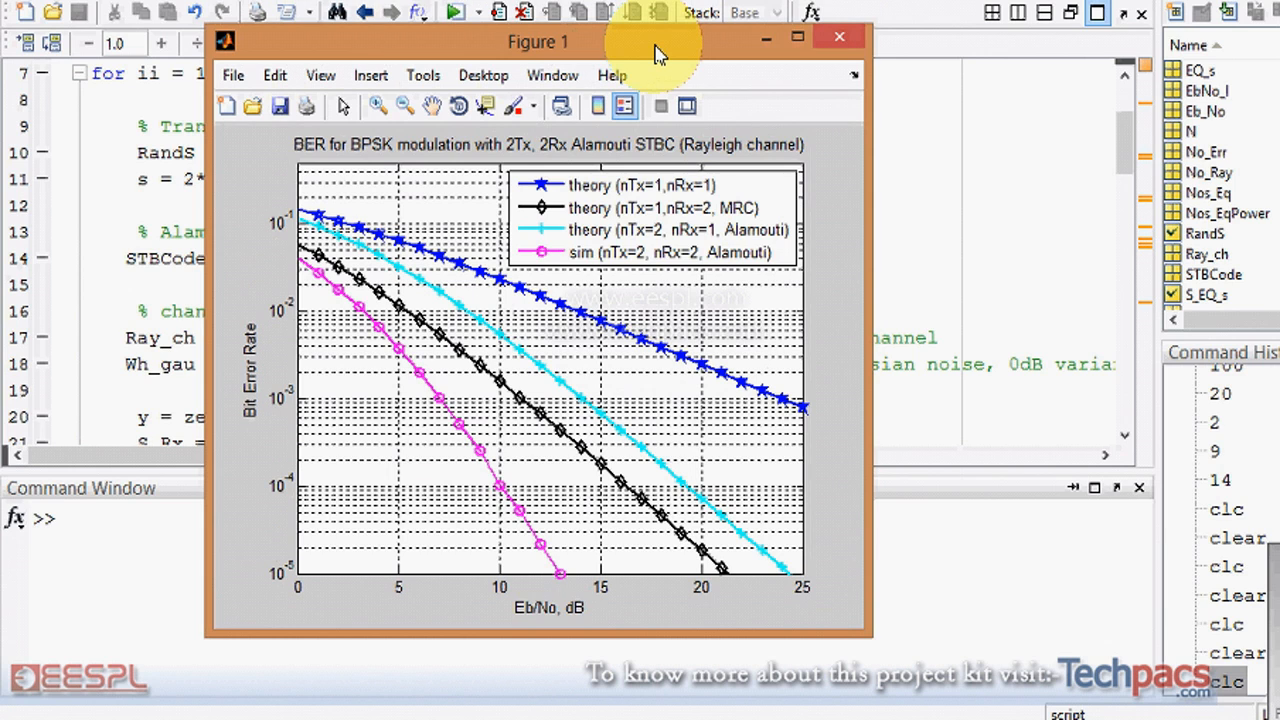
mouse_move(400, 230)
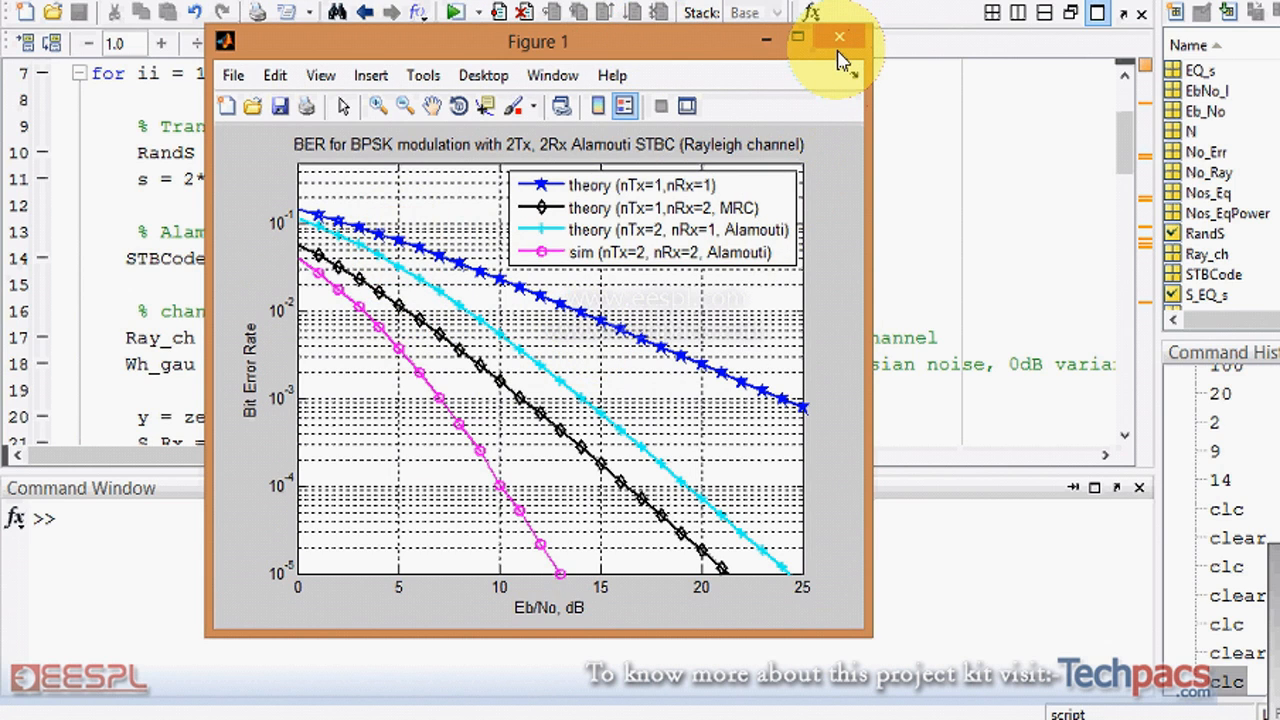
click(839, 36)
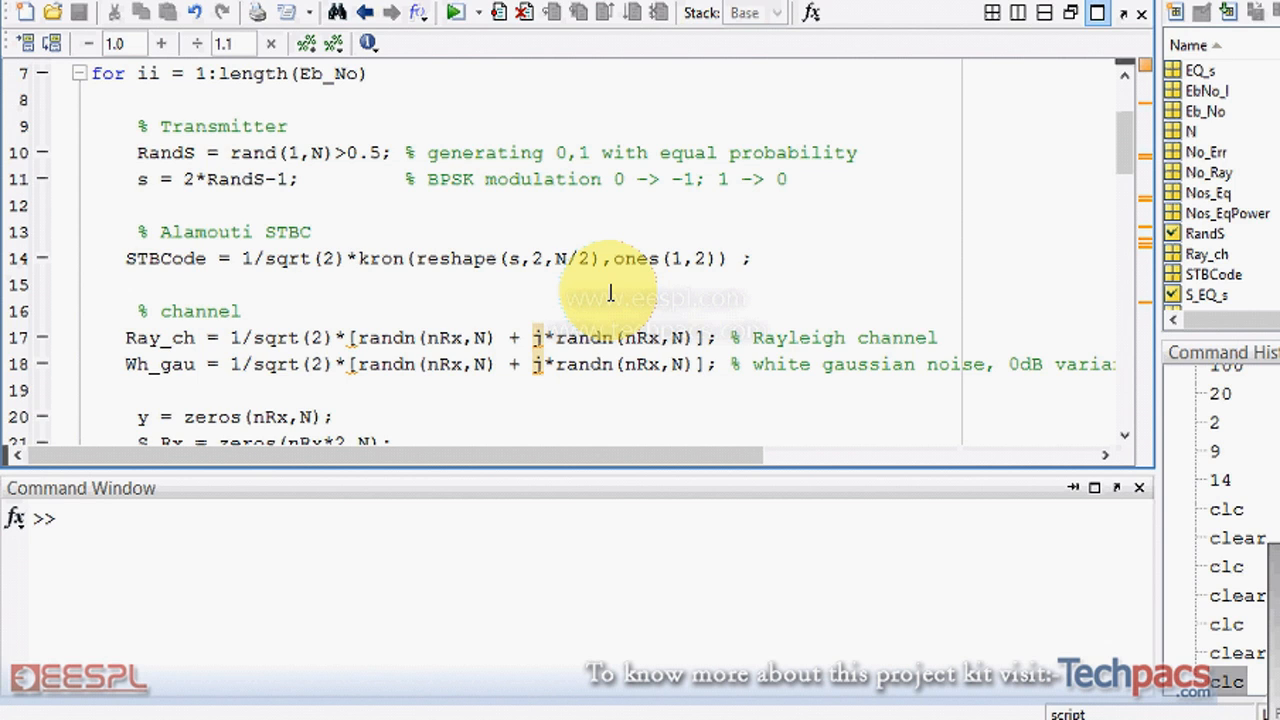
click(90, 285)
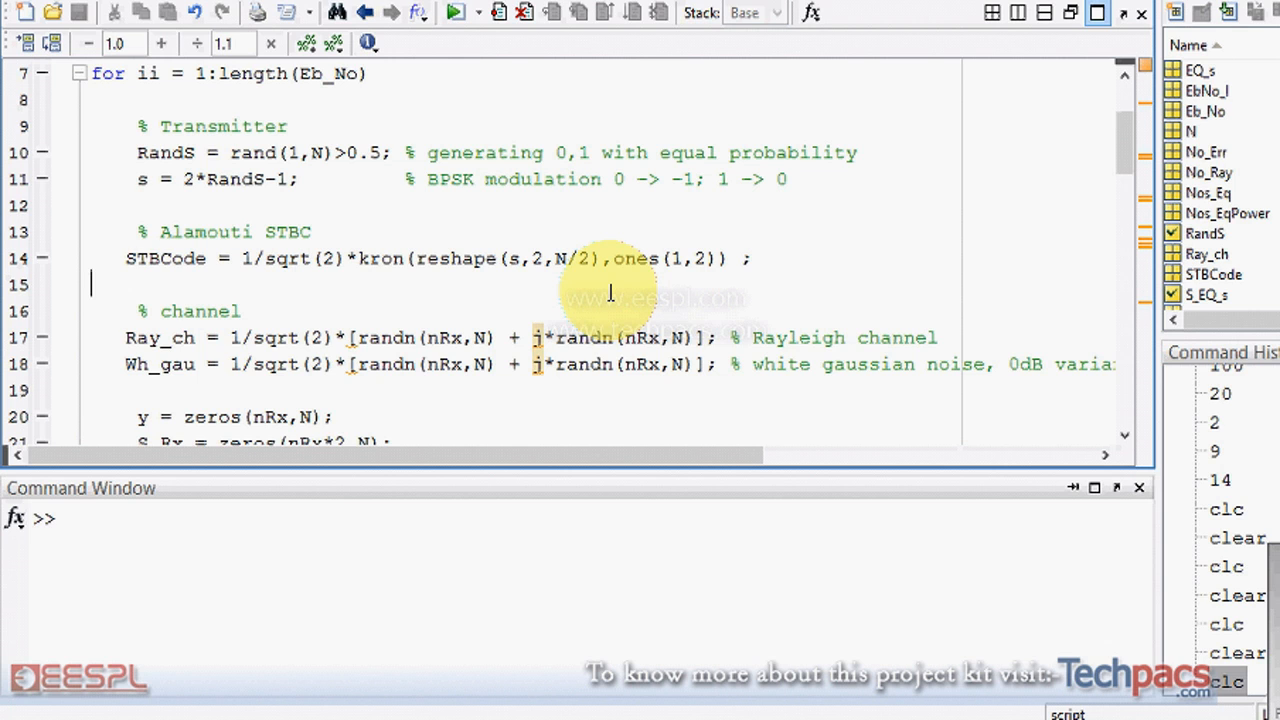
scroll(down, 3)
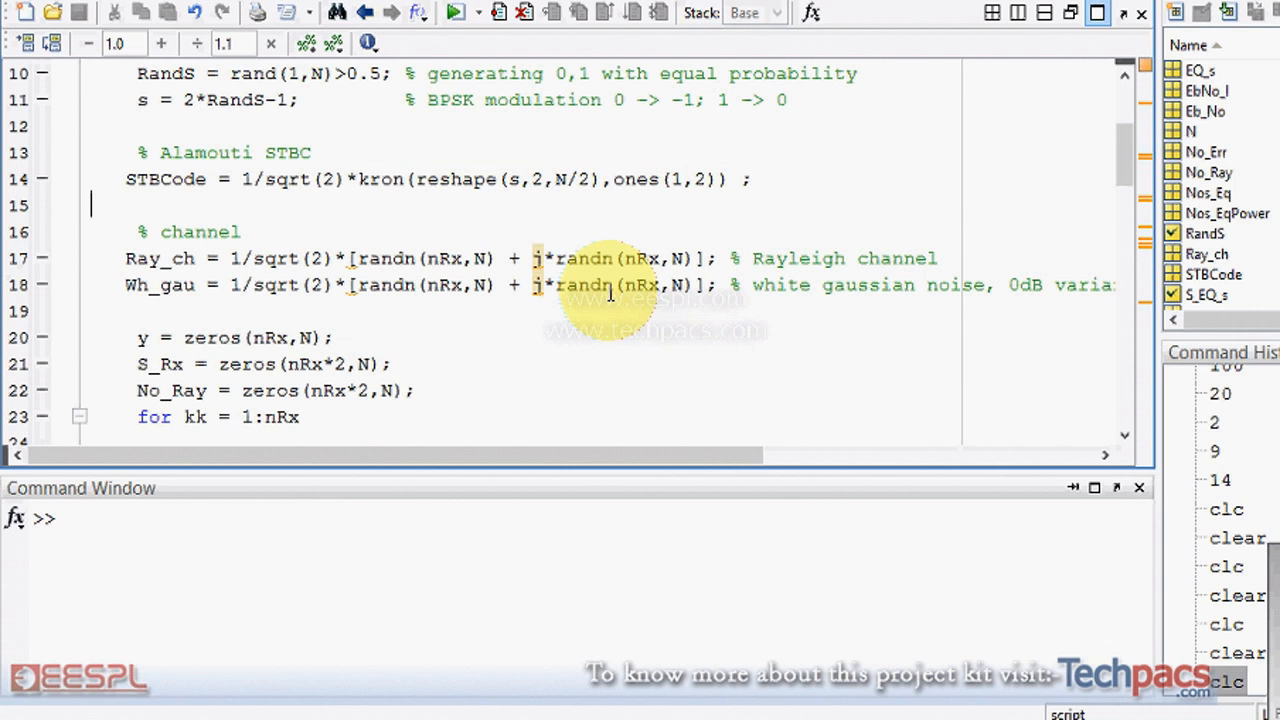